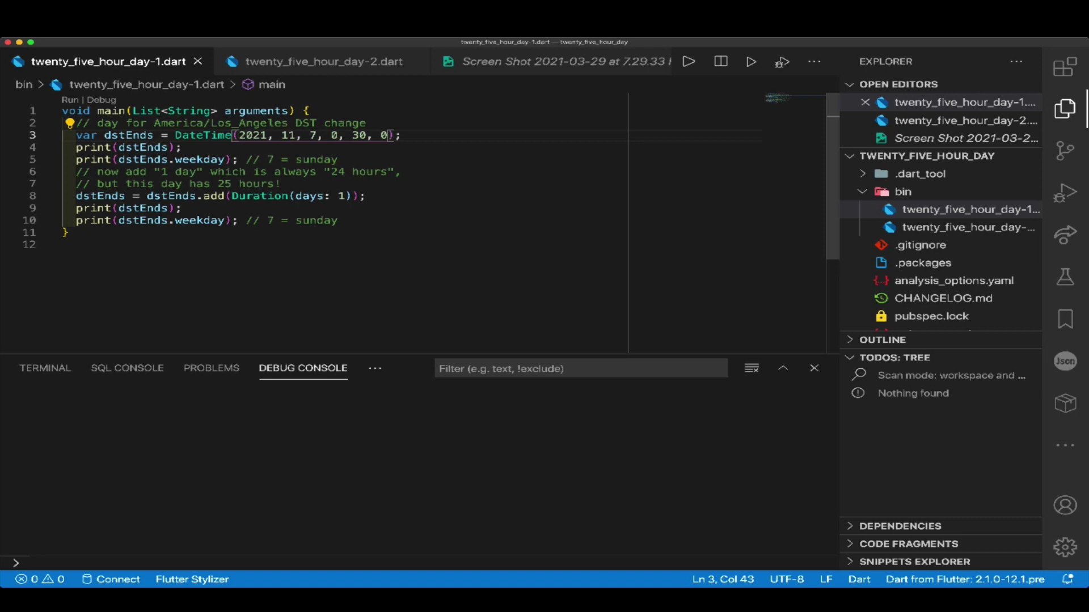
click(127, 135)
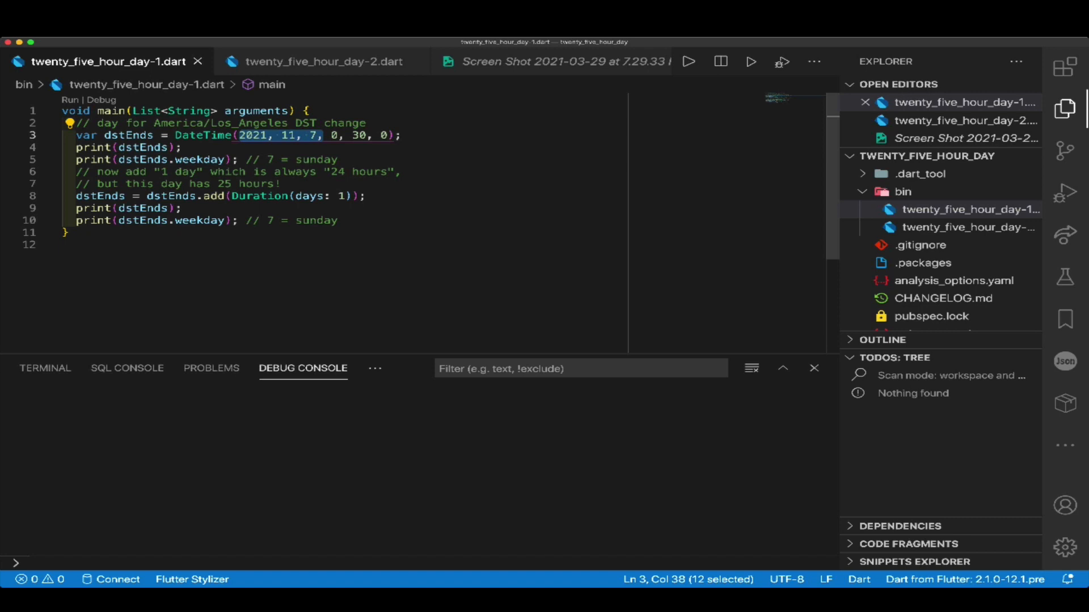
mouse_move(259, 196)
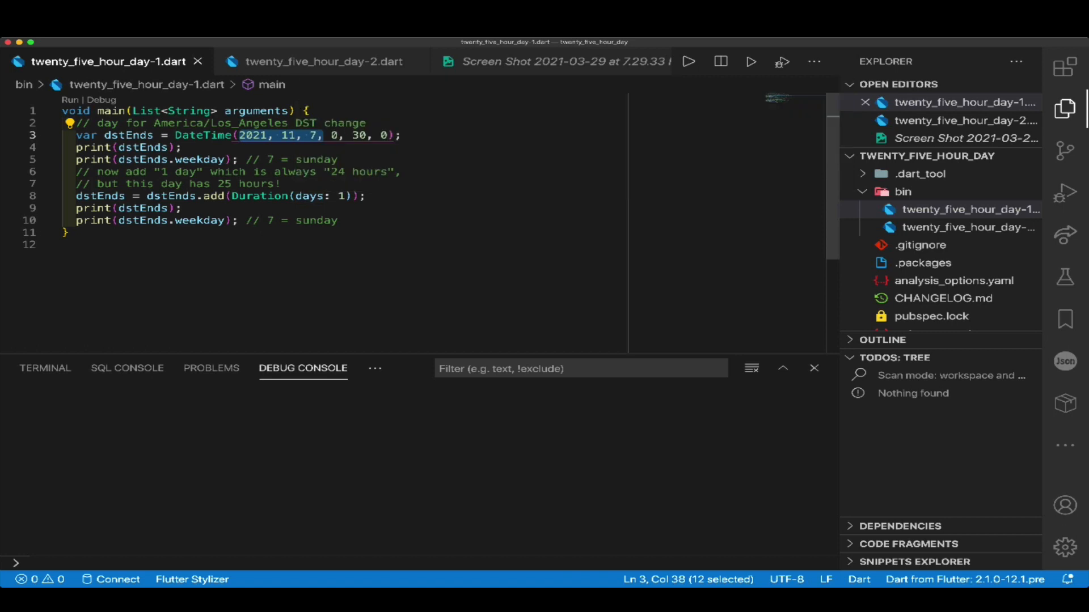
mouse_move(77, 194)
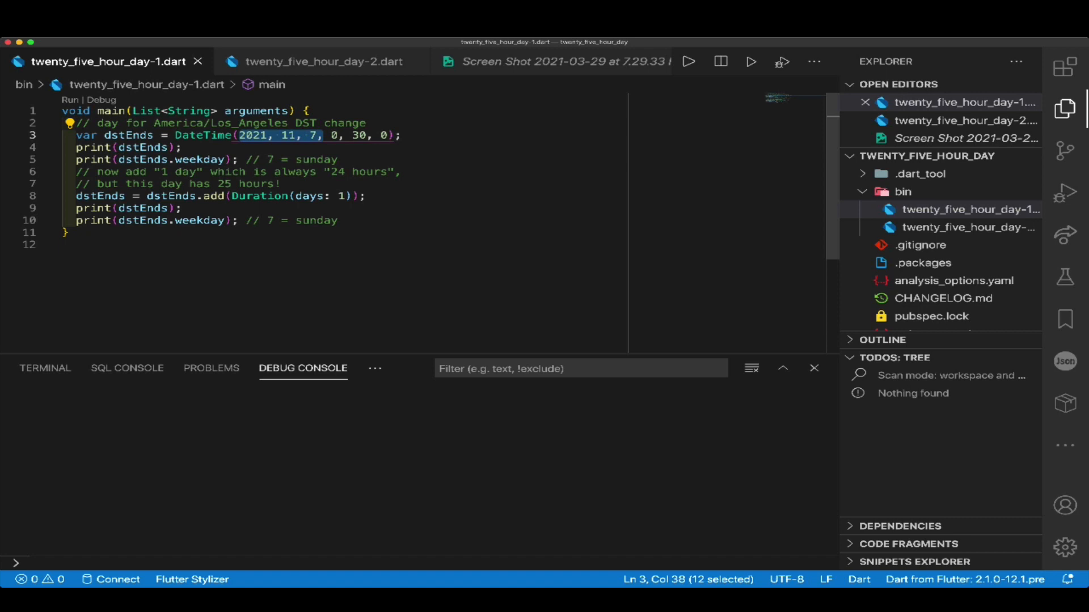
click(690, 61)
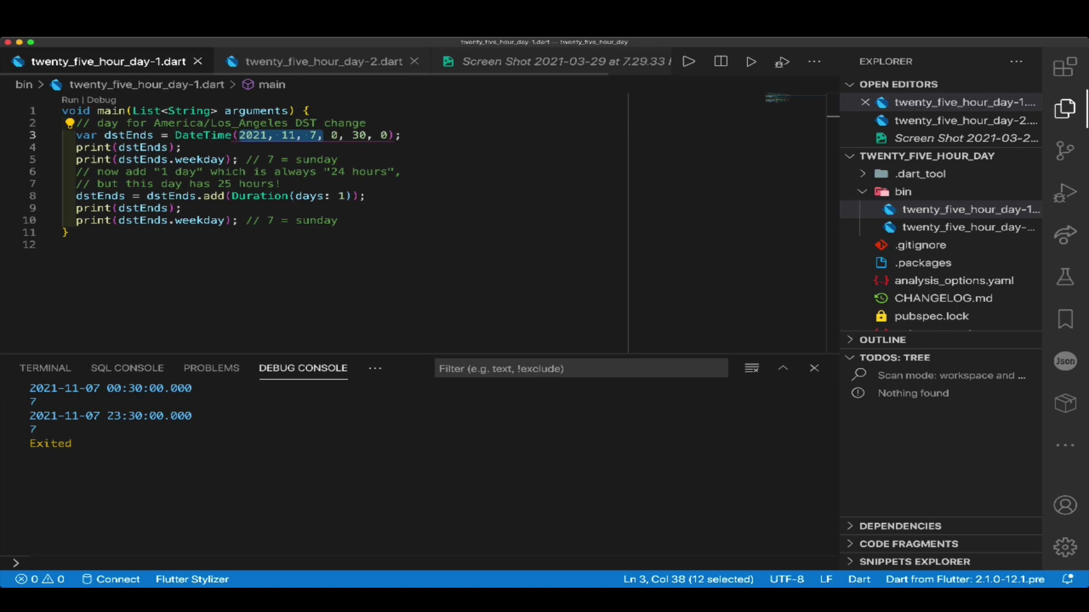
click(319, 62)
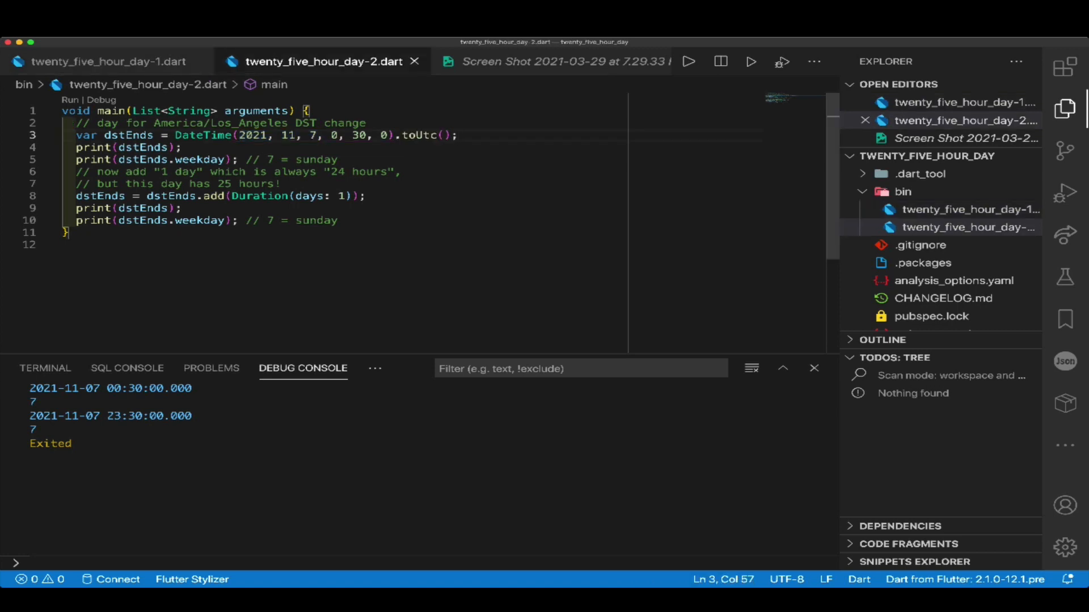
mouse_move(428, 136)
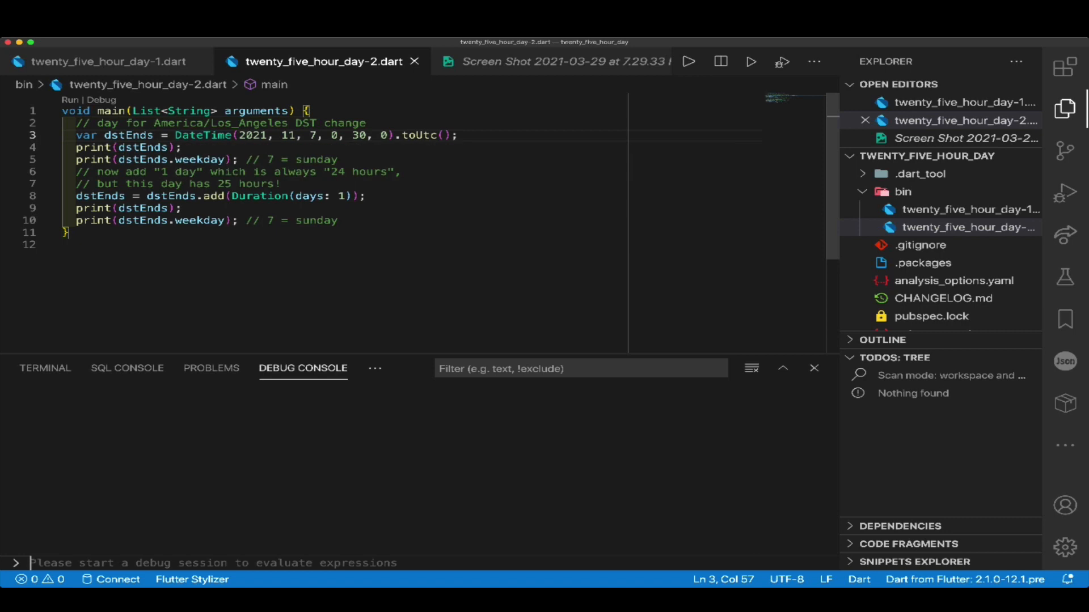
mouse_move(428, 136)
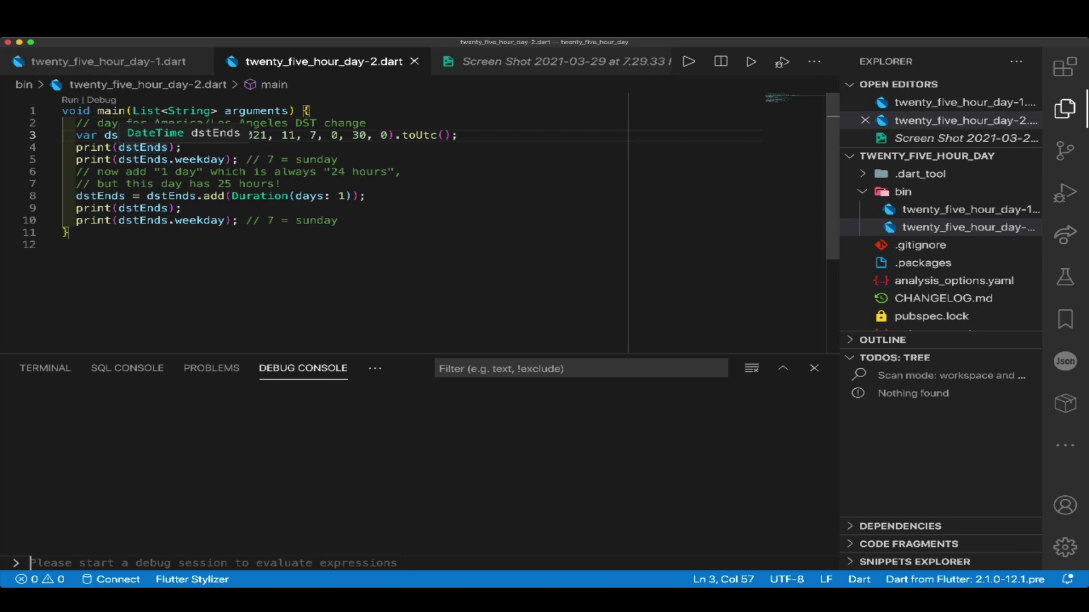
mouse_move(198, 158)
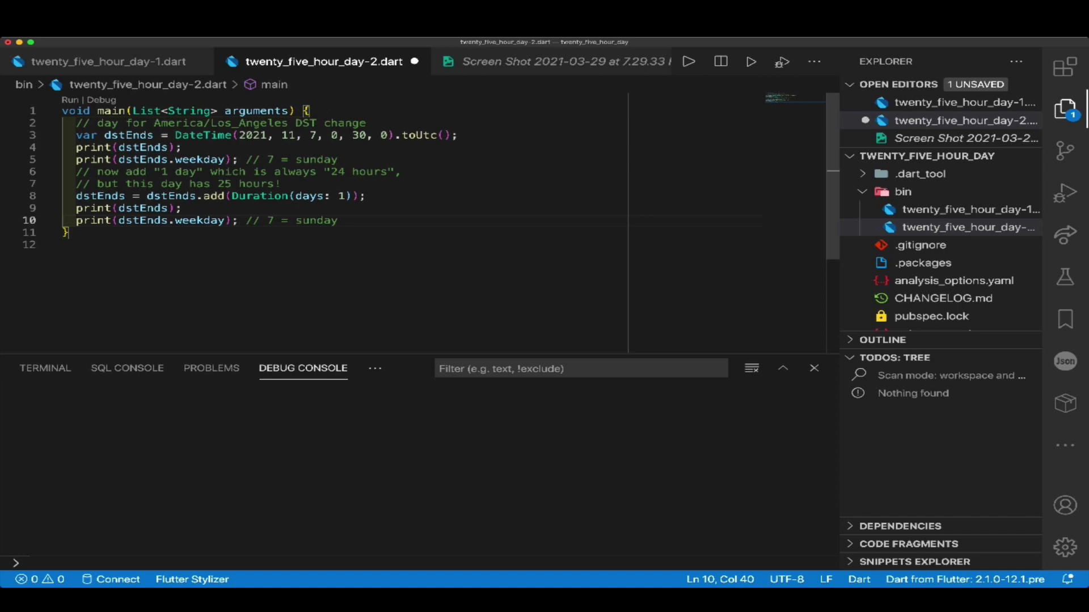
mouse_move(258, 195)
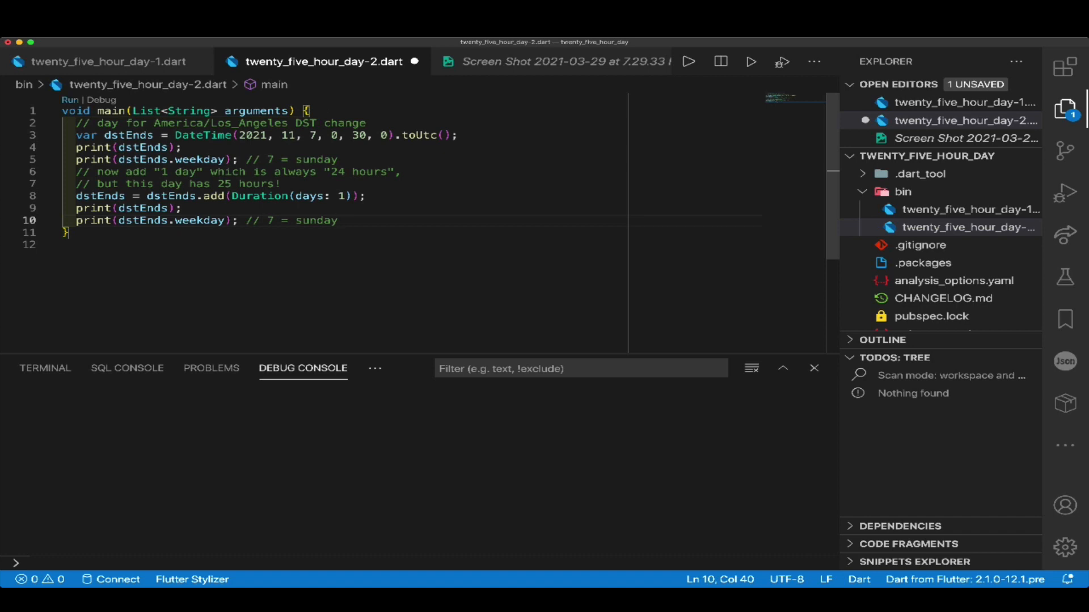
click(690, 61)
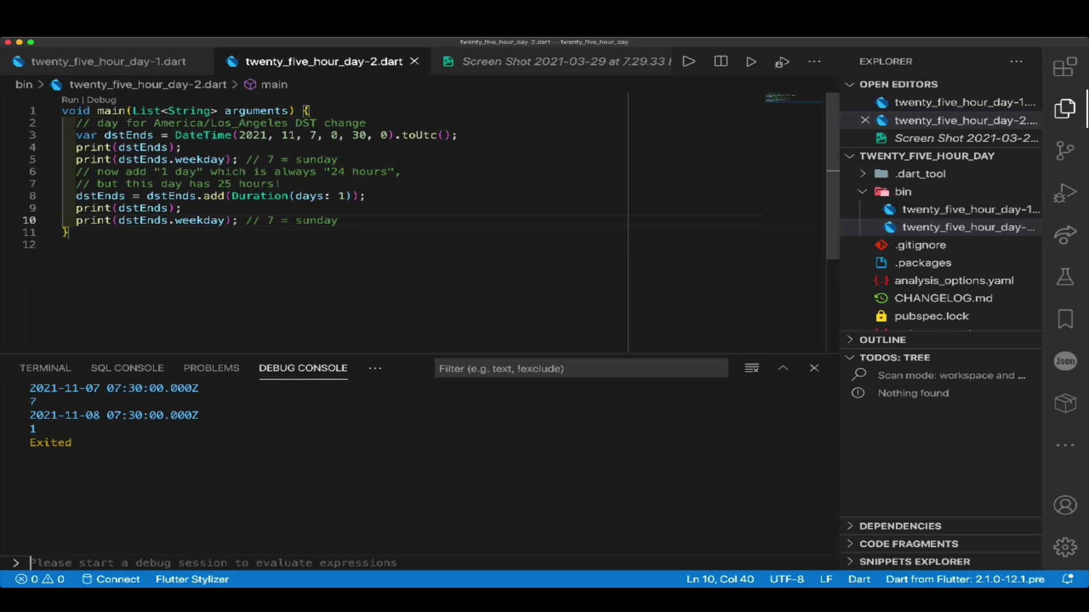
mouse_move(85, 195)
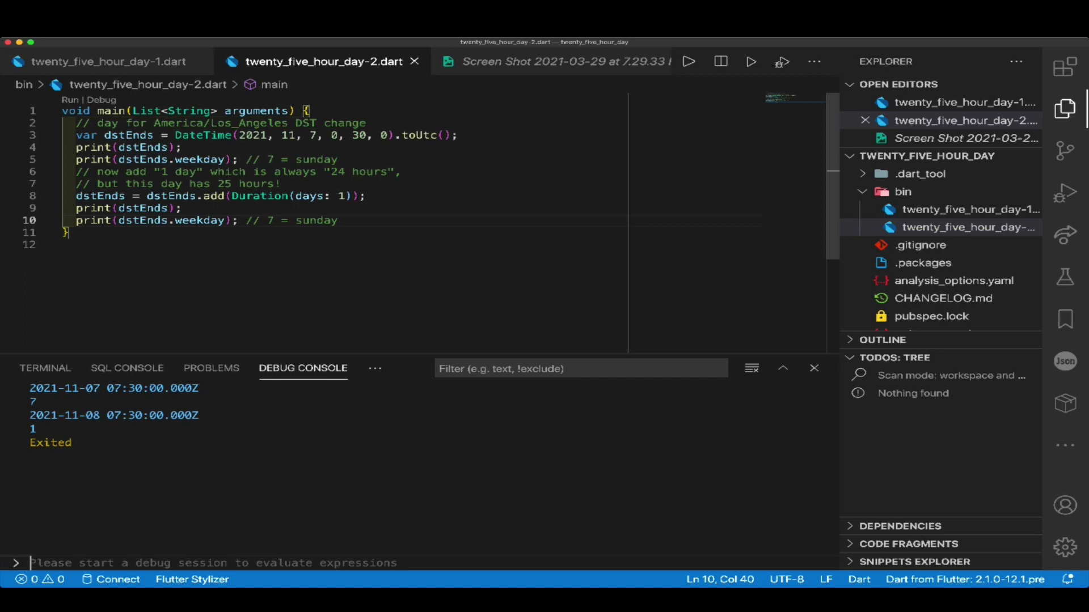
Step: Add the line print(dstEnds.toLocal()); after the weekday print and save the file
key(Enter)
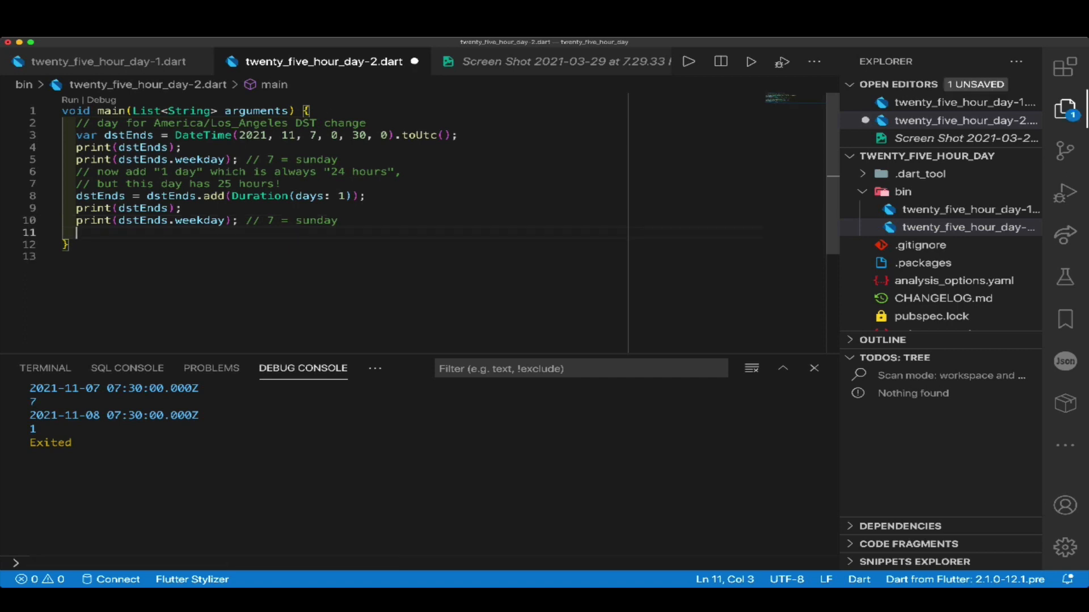
text(pi)
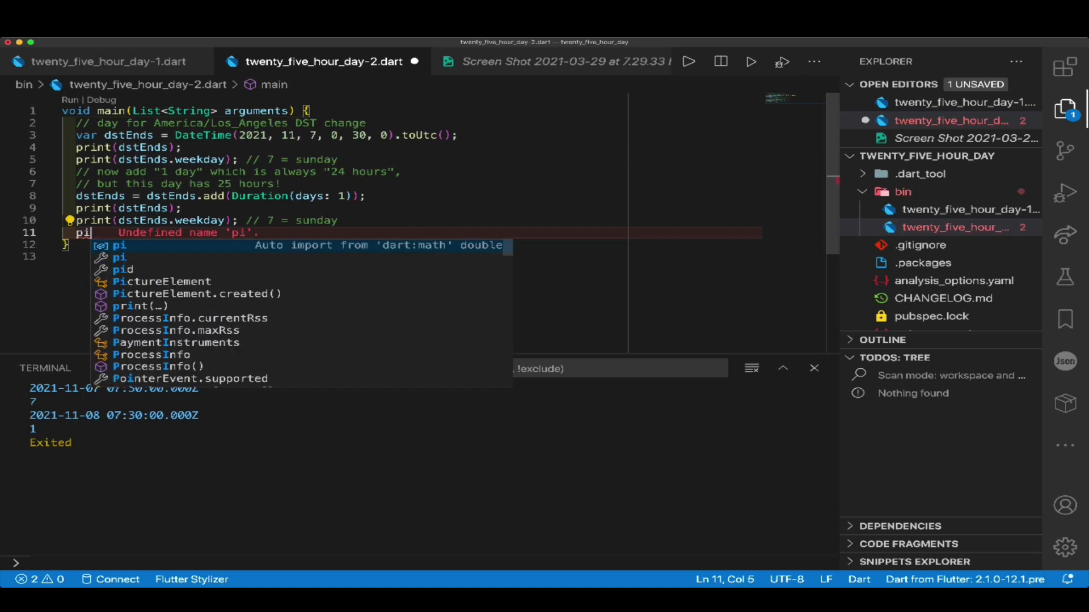
text(rint)
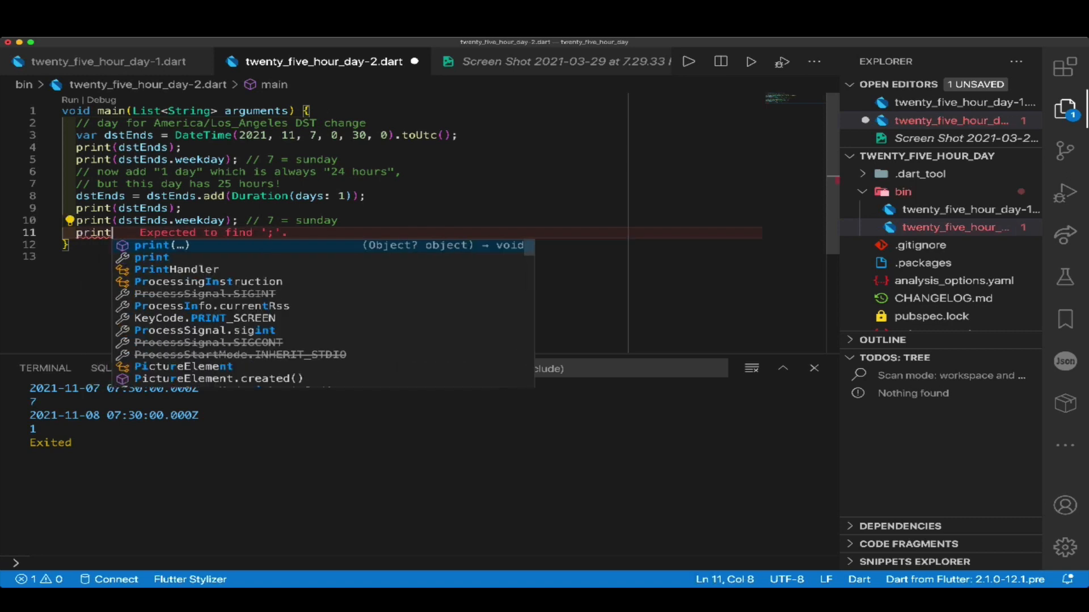
text((dstEnds)
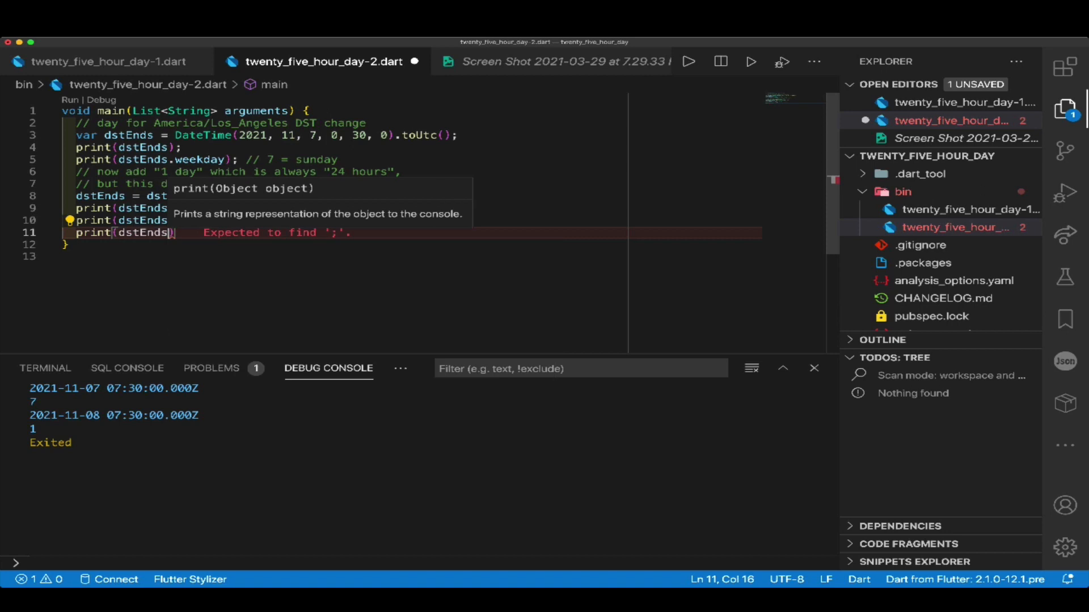
text(.)
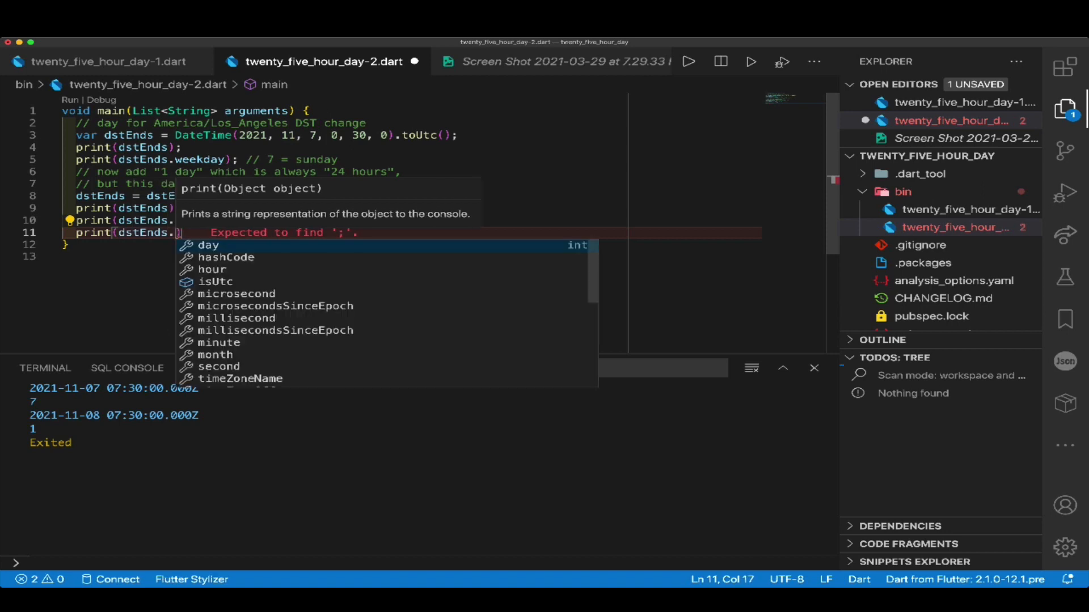
text(toLoc)
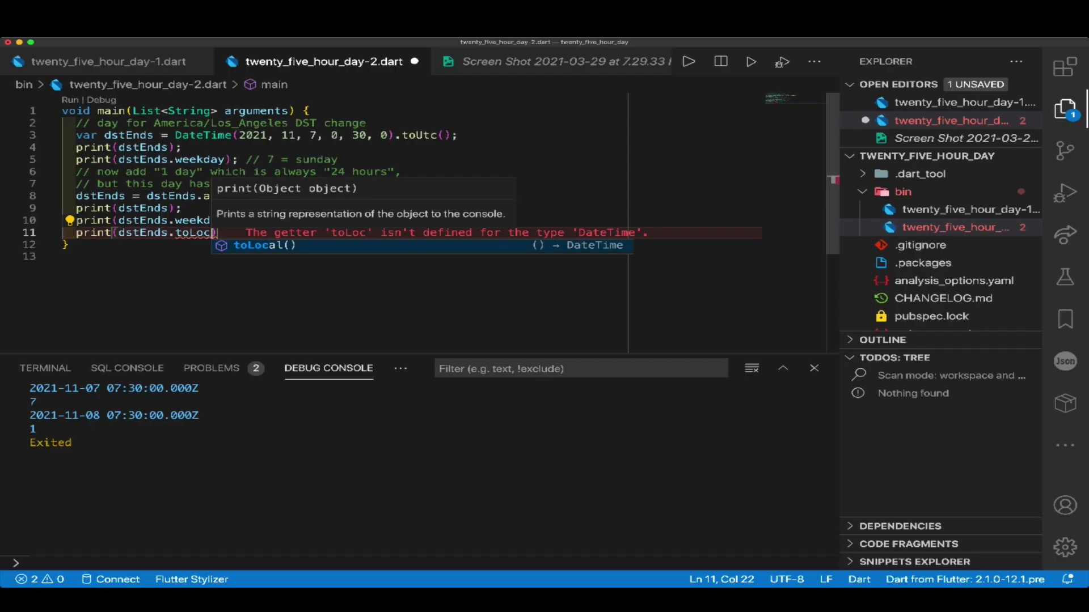
key(Tab)
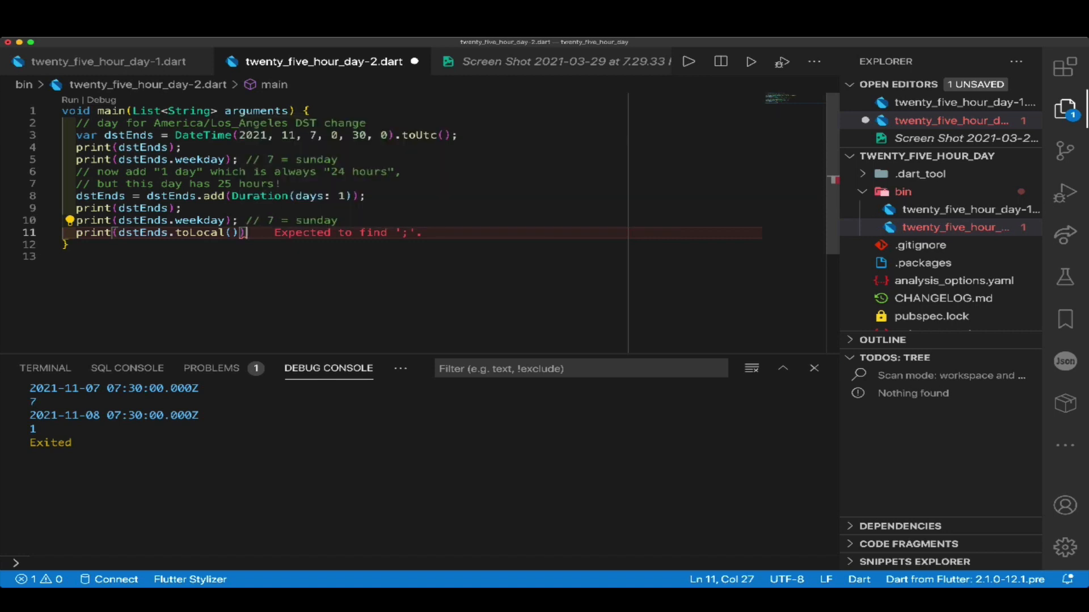
text(;)
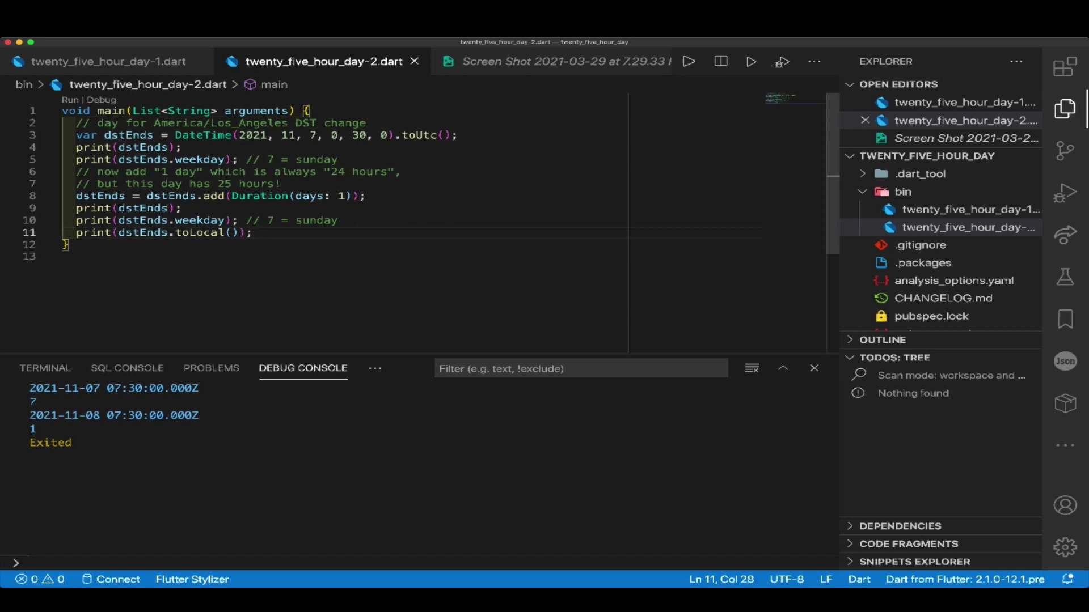
click(692, 62)
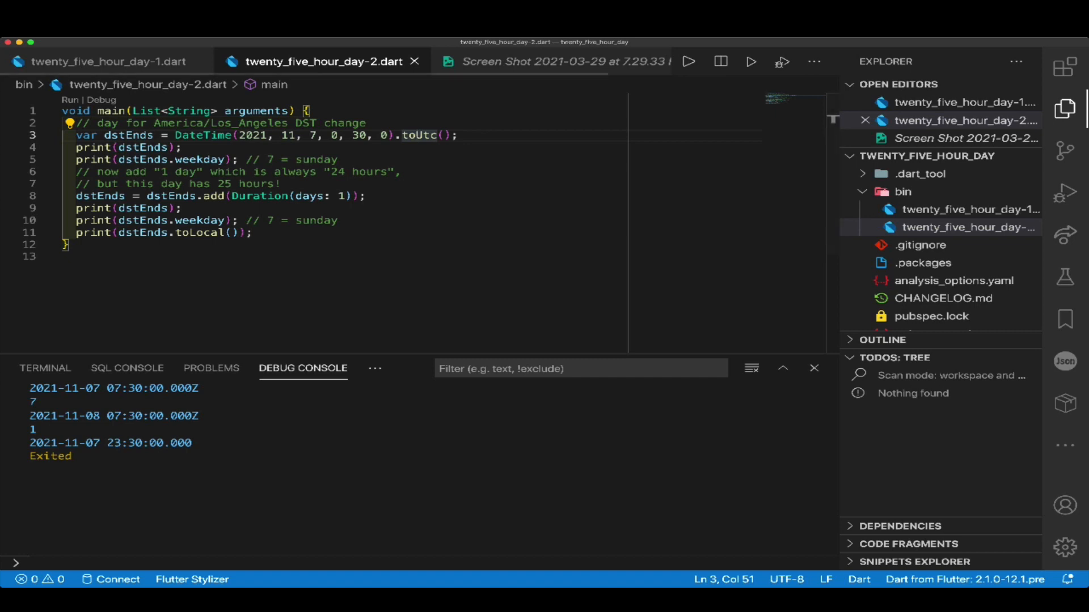
click(558, 61)
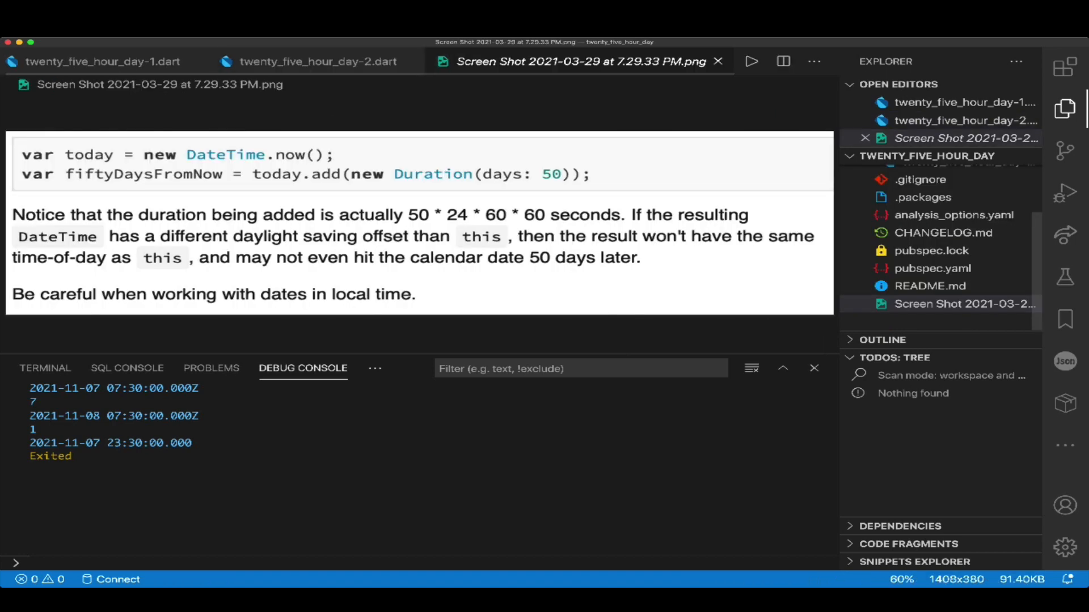